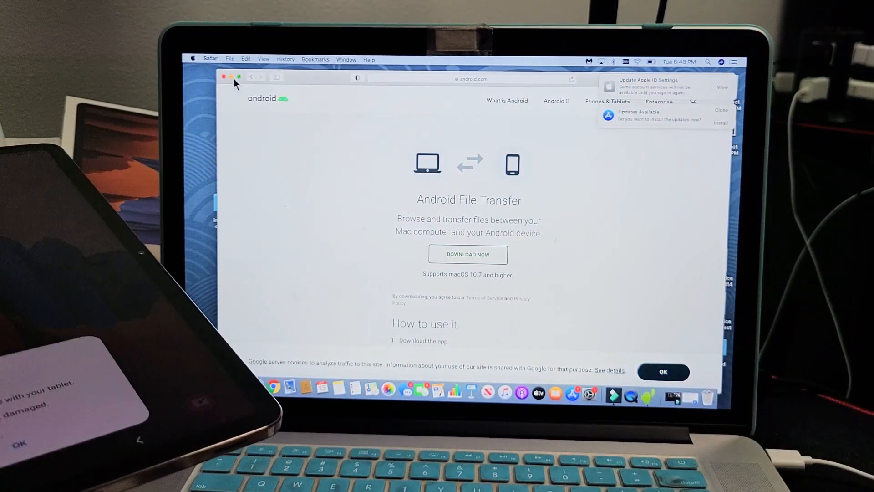
# Step: Close the Safari window showing the android.com/filetransfer download page
pyautogui.click(224, 77)
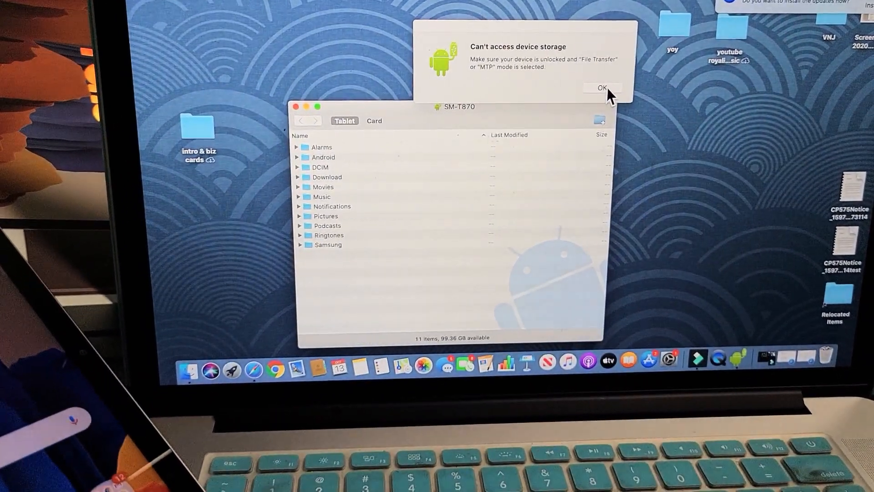
# Step: Dismiss the 'Can't access device storage' alert and relaunch Android File Transfer from the Dock
pyautogui.click(601, 87)
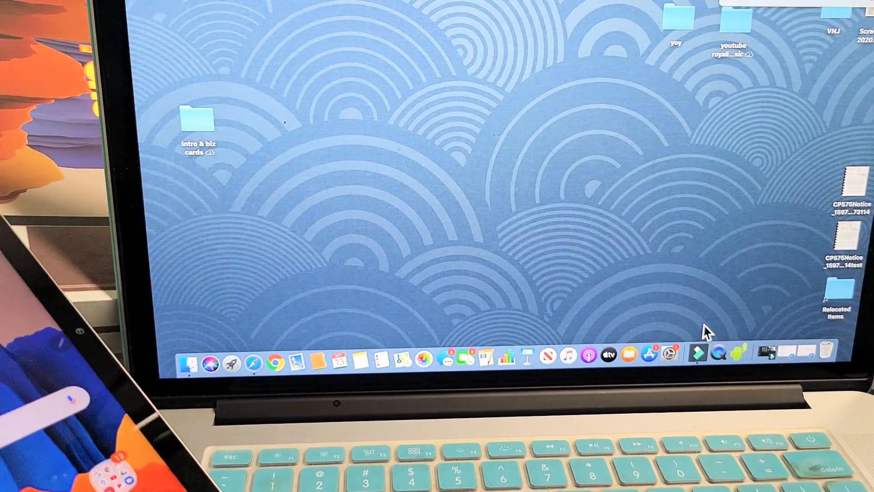
pyautogui.moveTo(739, 354)
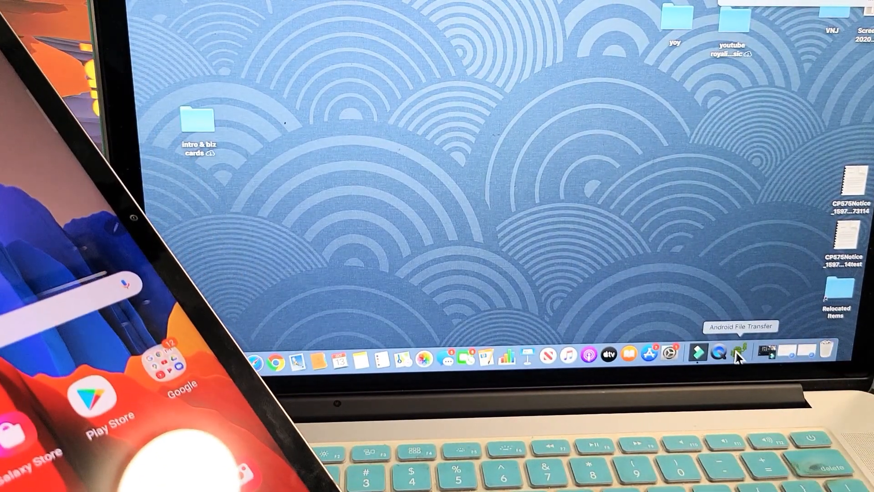
pyautogui.click(739, 351)
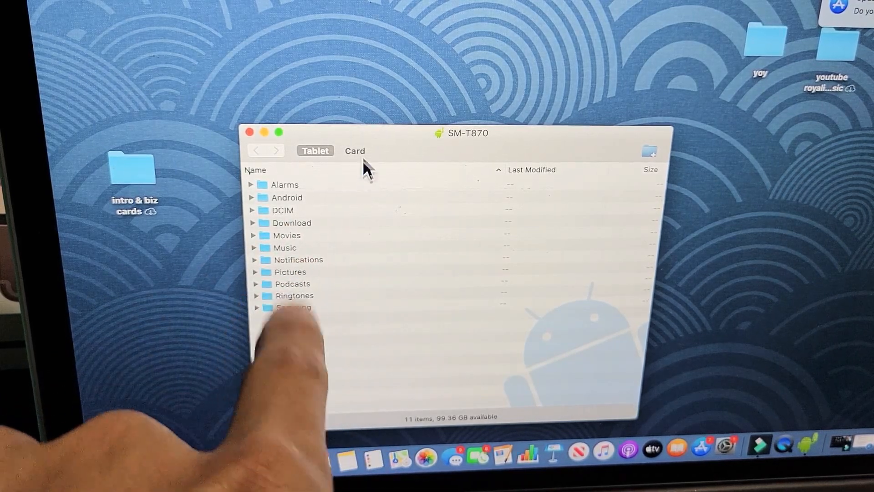
# Step: Browse from the Card tab back to Tablet storage and into DCIM, looking over Camera and Screen recordings
pyautogui.click(354, 150)
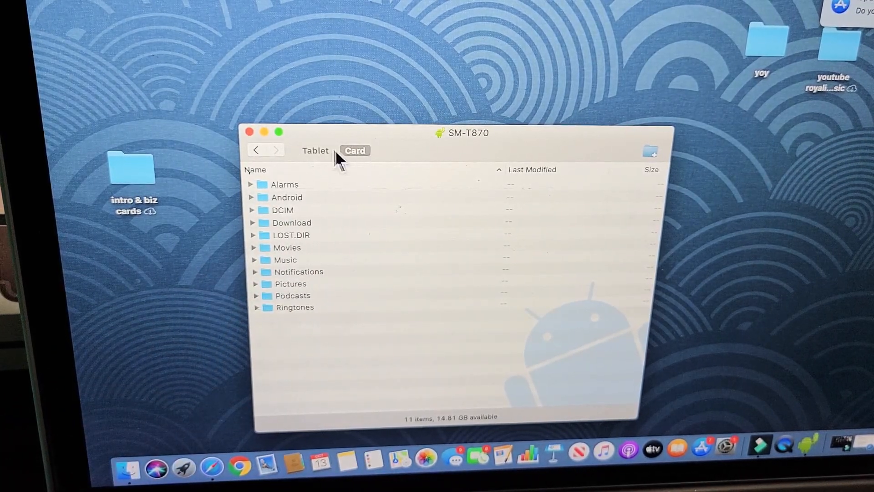
pyautogui.click(314, 150)
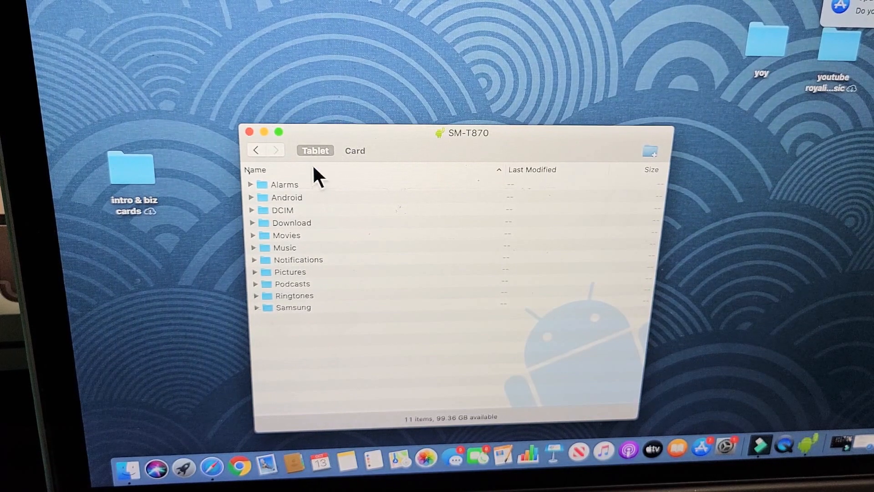
pyautogui.moveTo(301, 209)
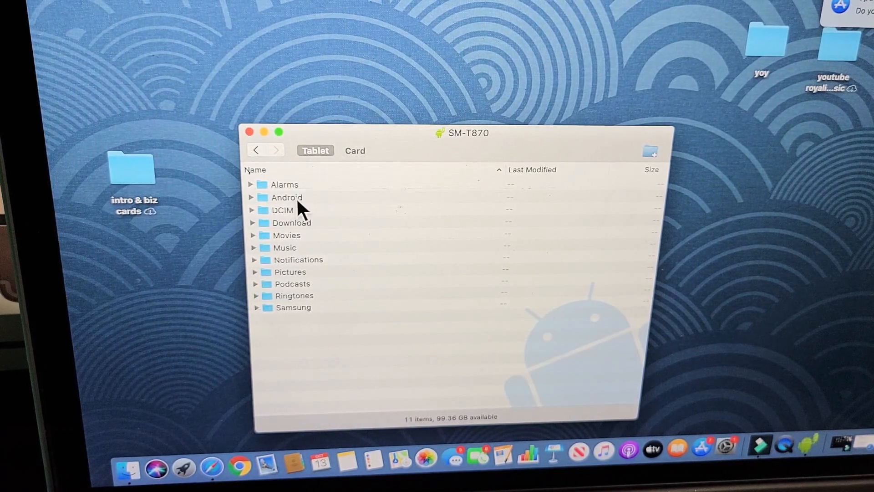
pyautogui.click(282, 210)
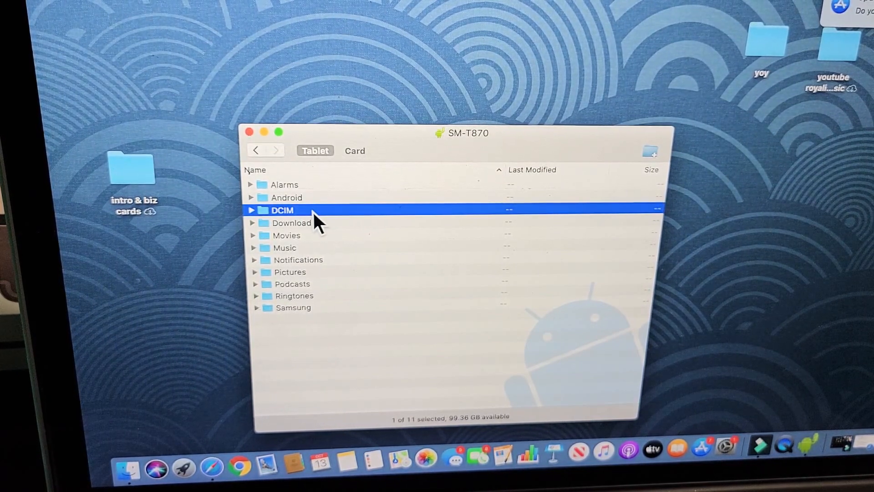
pyautogui.doubleClick(280, 210)
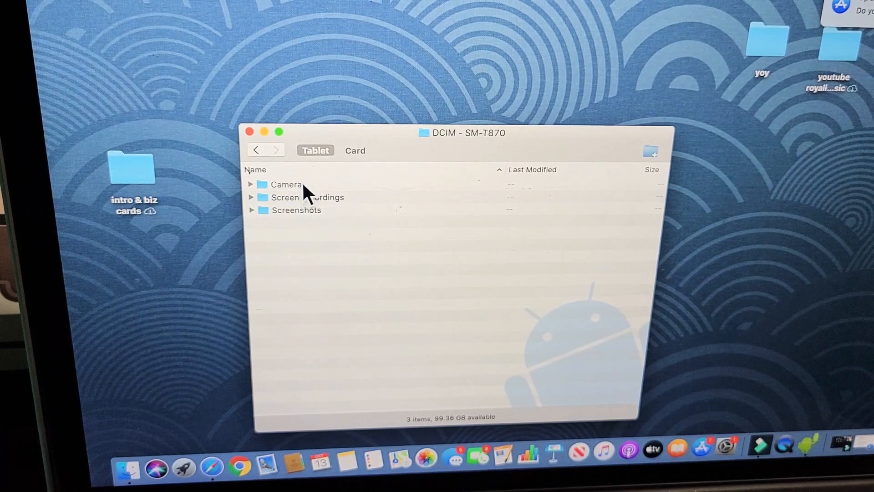
pyautogui.click(286, 183)
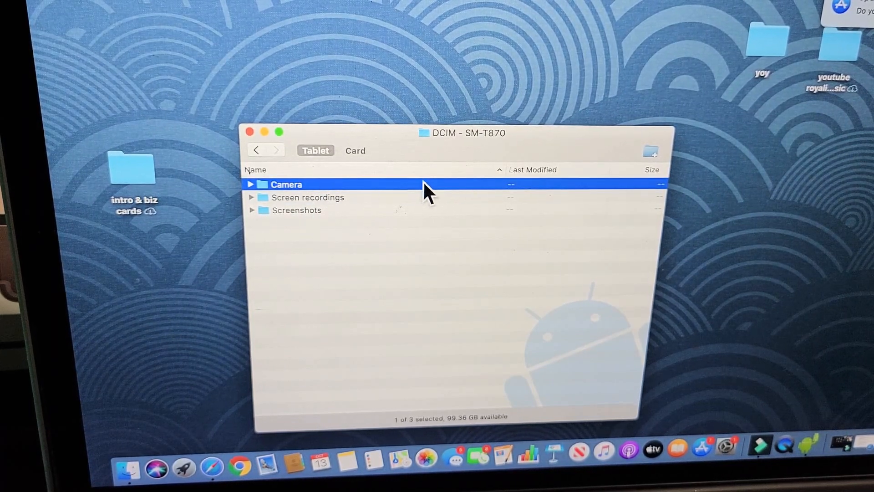
pyautogui.click(307, 196)
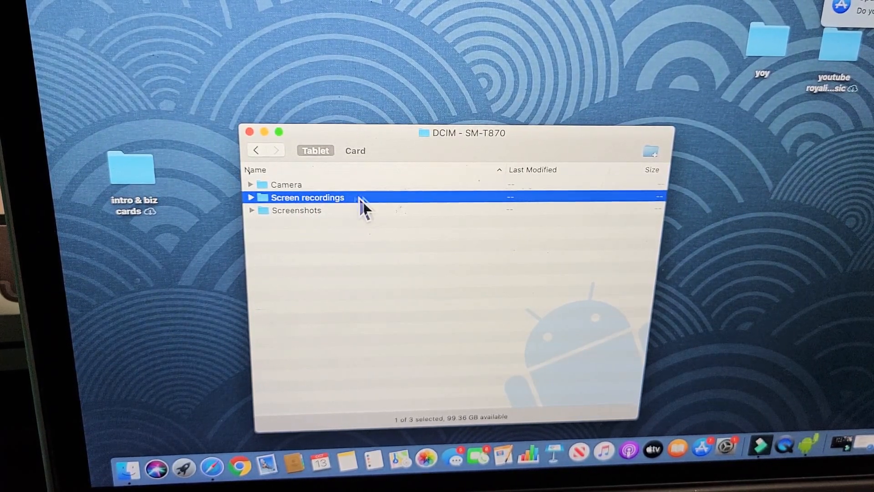
pyautogui.moveTo(318, 220)
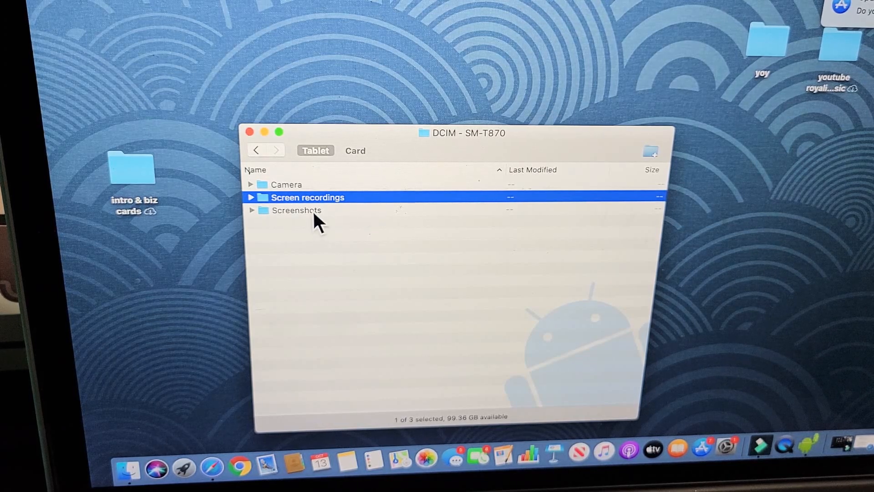
# Step: Inside Camera, pick photo 20201006_201855.jpg and drag it out onto the Mac desktop
pyautogui.doubleClick(287, 183)
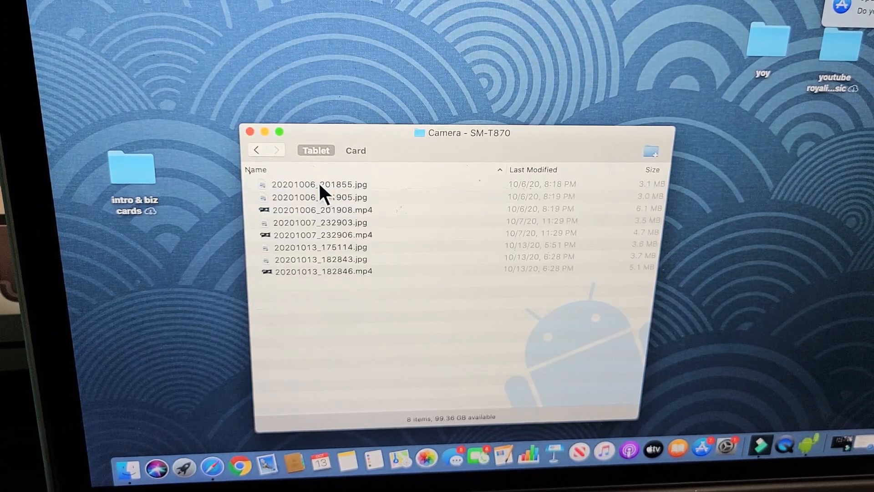
pyautogui.moveTo(384, 207)
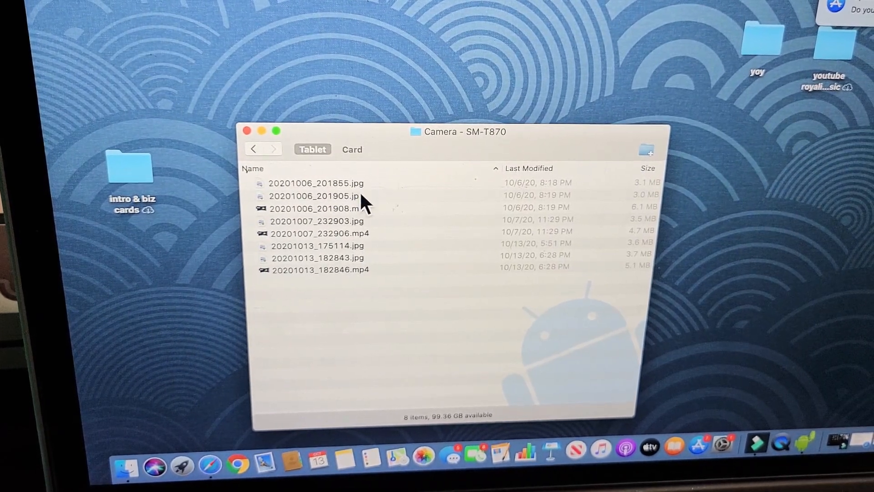
pyautogui.click(316, 183)
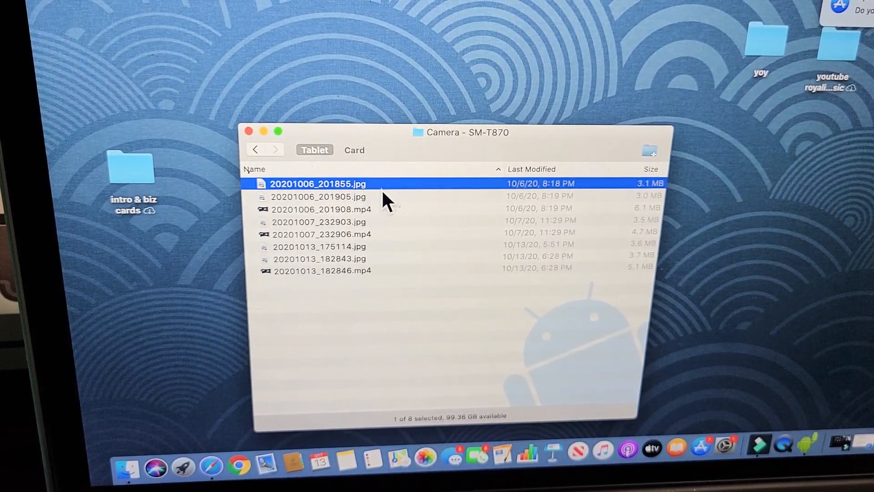
pyautogui.click(322, 209)
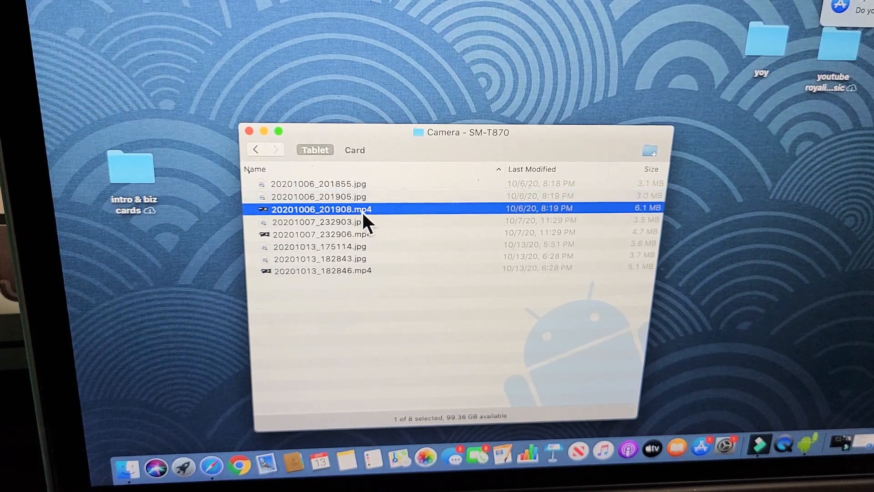
pyautogui.moveTo(423, 89)
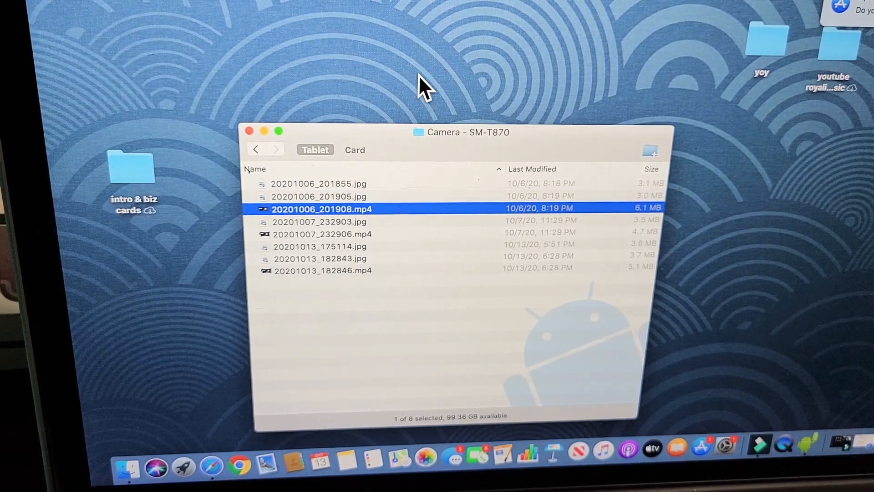
pyautogui.click(320, 183)
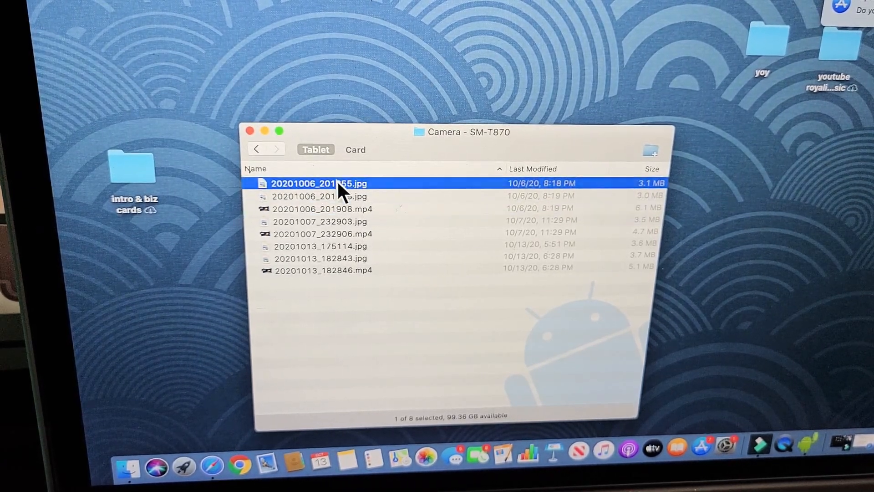
pyautogui.moveTo(321, 183); pyautogui.dragTo(320, 69)
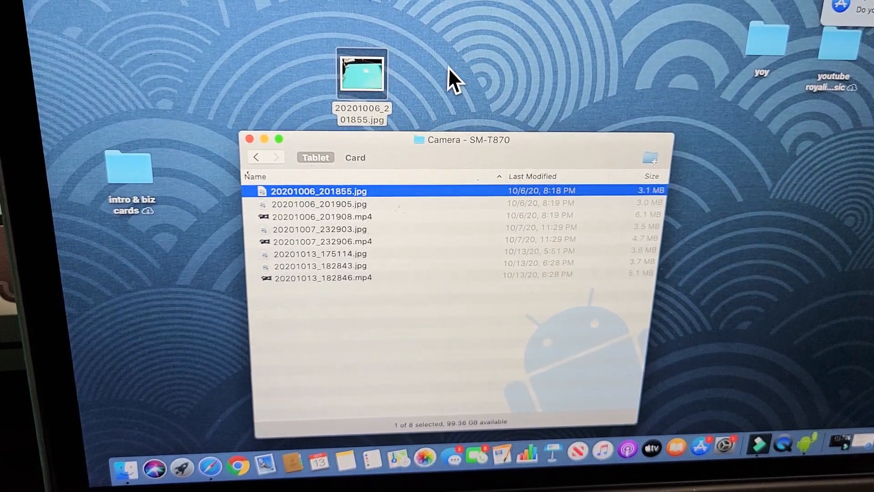
# Step: Create a new untitled folder on the Mac desktop via the right-click menu
pyautogui.rightClick(457, 84)
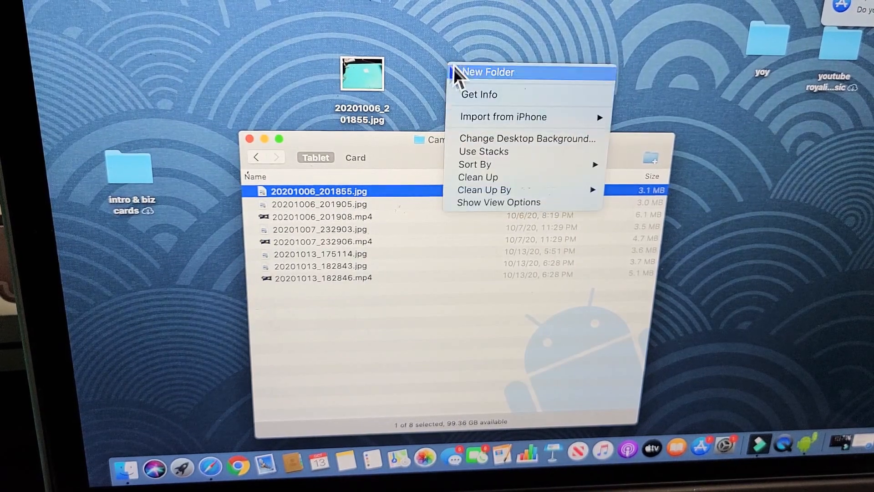
pyautogui.click(488, 71)
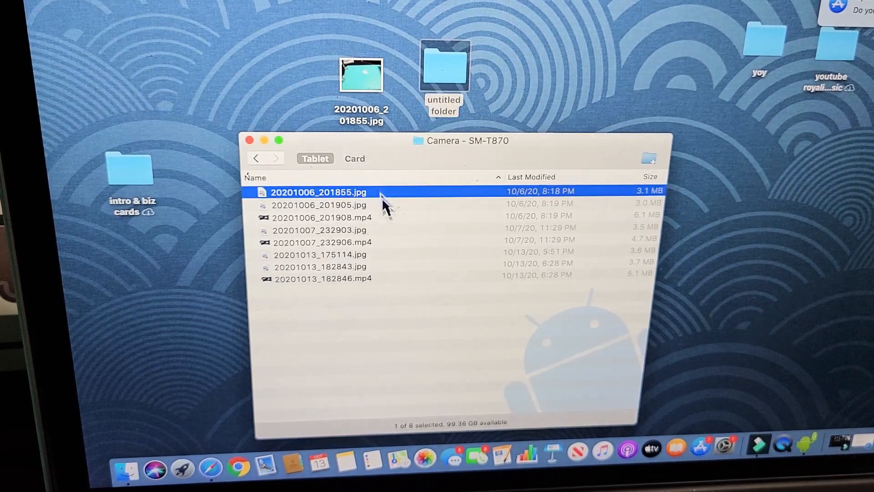
# Step: Extend the Camera selection to 20201006_201908.mp4 and the October 13 photos, then narrow it back to the first photo
pyautogui.click(322, 218)
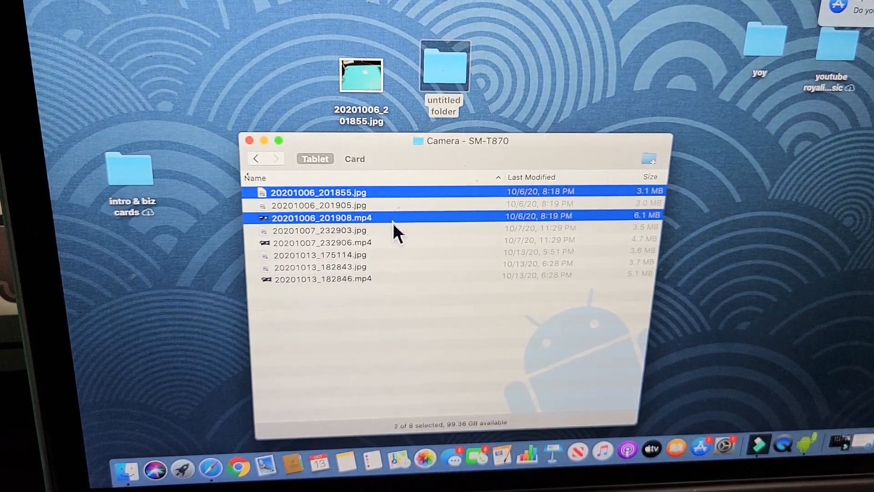
pyautogui.click(321, 267)
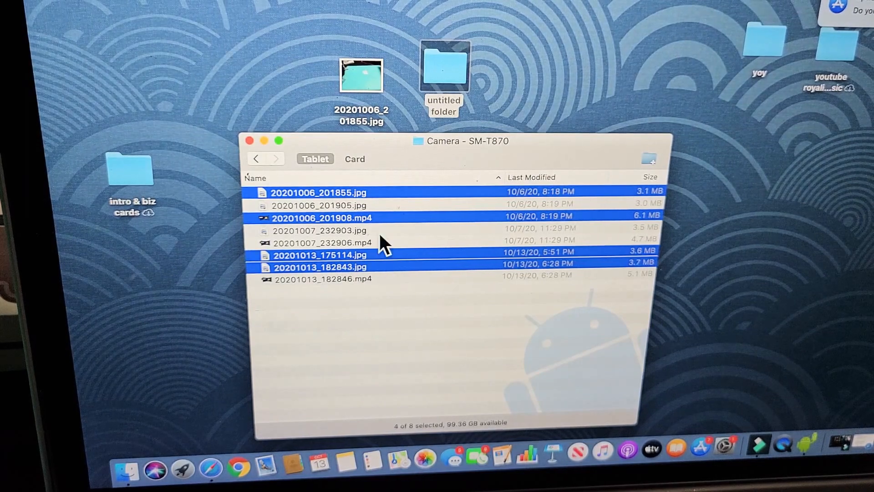
pyautogui.click(318, 193)
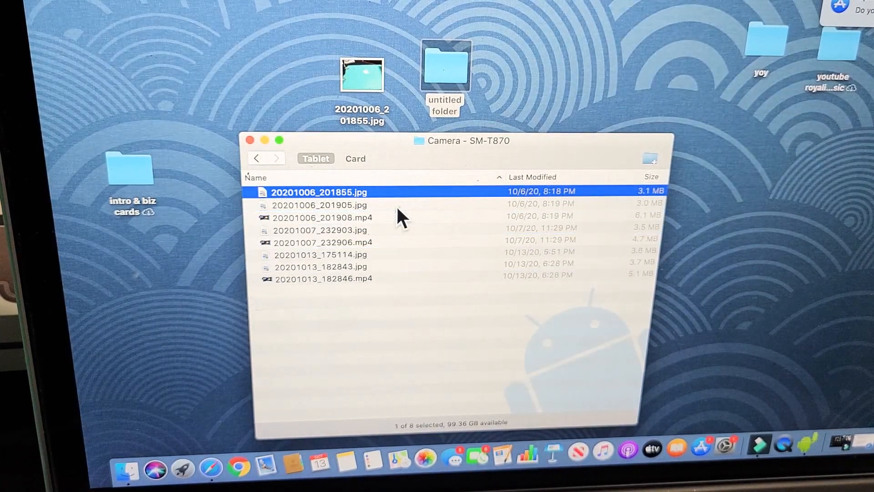
pyautogui.moveTo(388, 278)
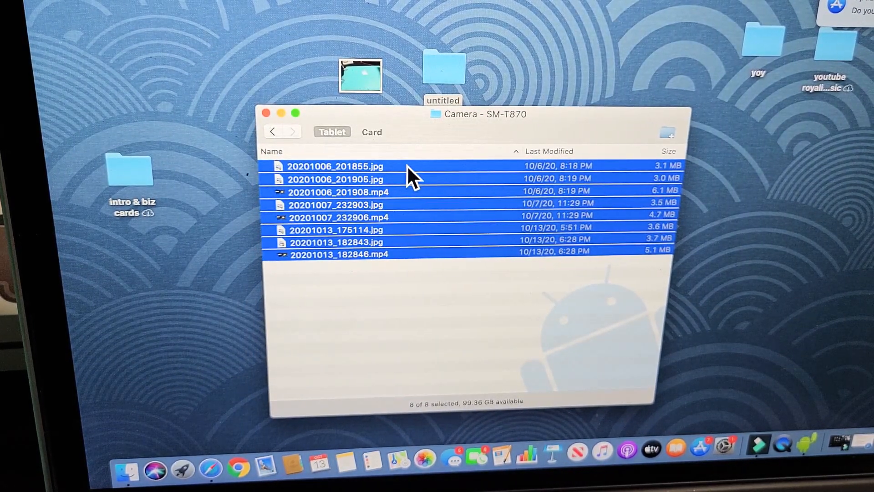
# Step: Switch to the Card storage and open its DCIM/Camera folder
pyautogui.click(372, 131)
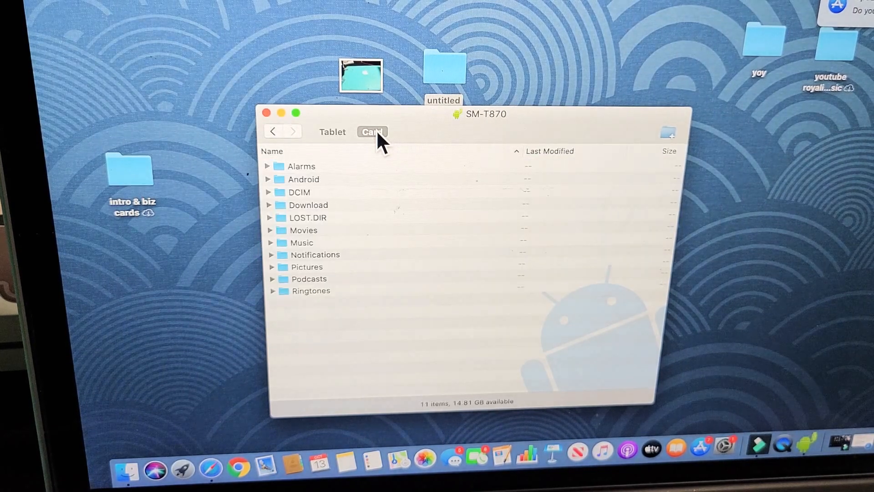
pyautogui.click(300, 192)
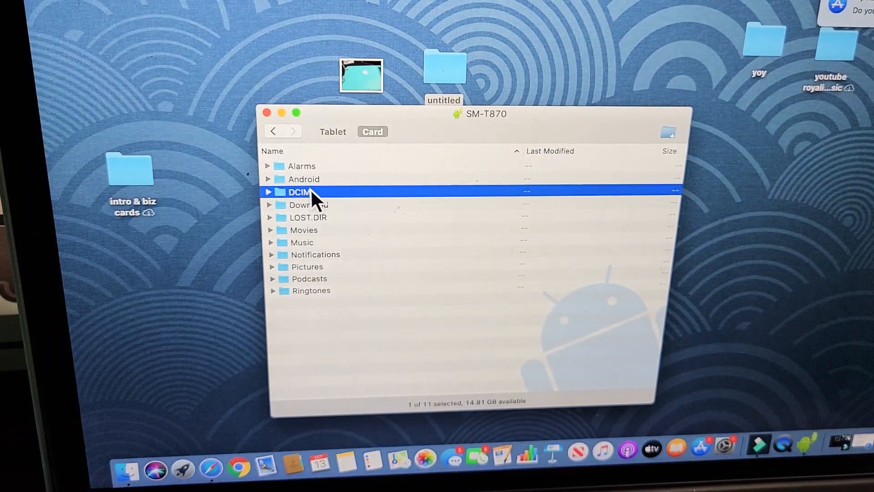
pyautogui.doubleClick(299, 192)
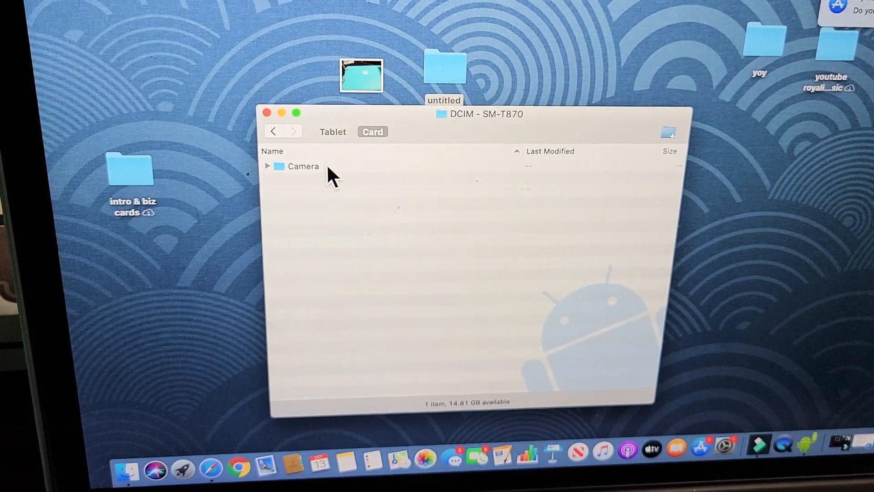
pyautogui.doubleClick(301, 166)
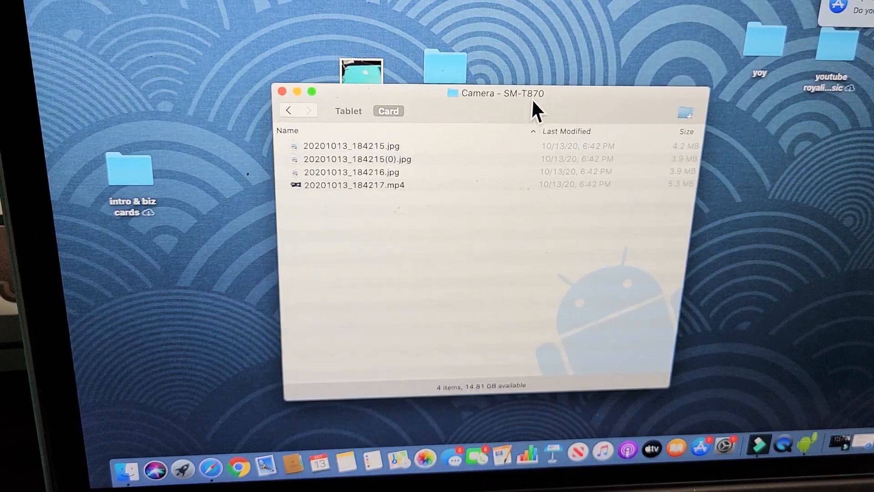
# Step: Look over 20201013_184217.mp4 and 20201013_184216.jpg, then close the Android File Transfer window
pyautogui.click(354, 185)
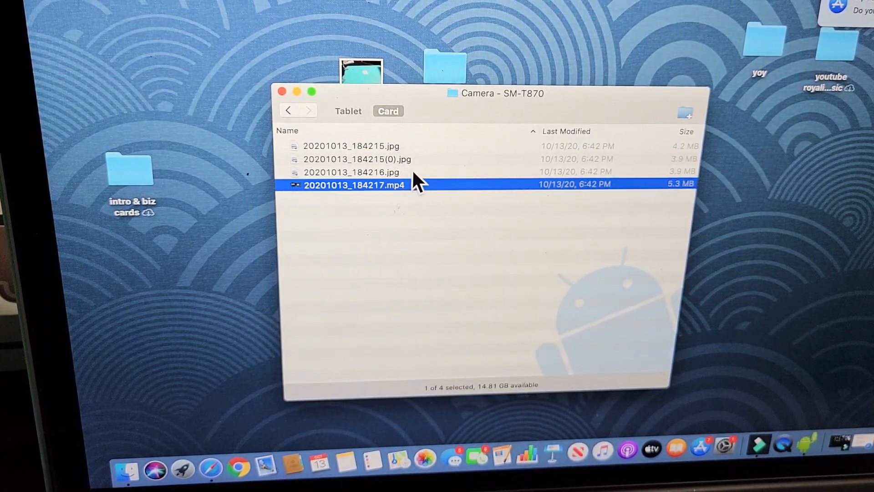
pyautogui.click(351, 172)
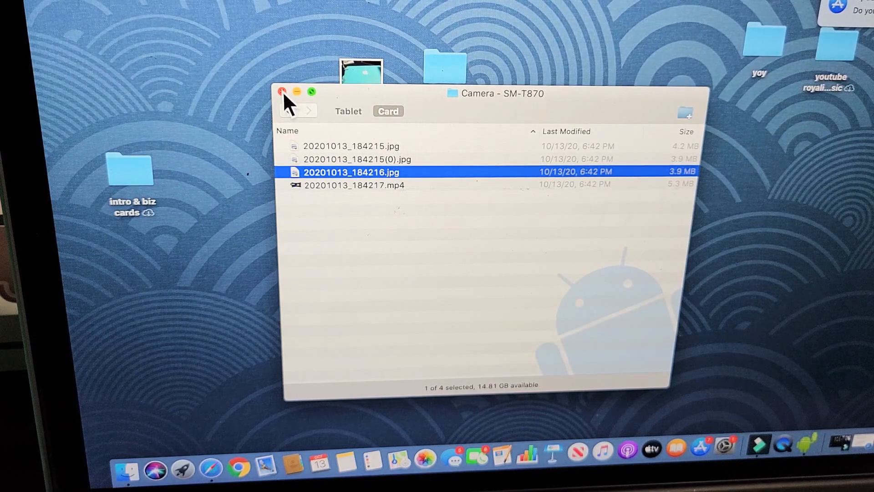
pyautogui.click(280, 91)
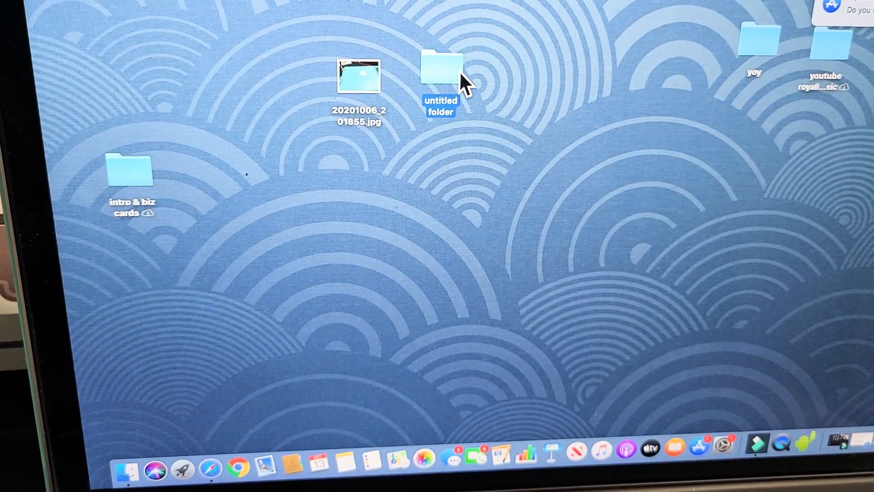